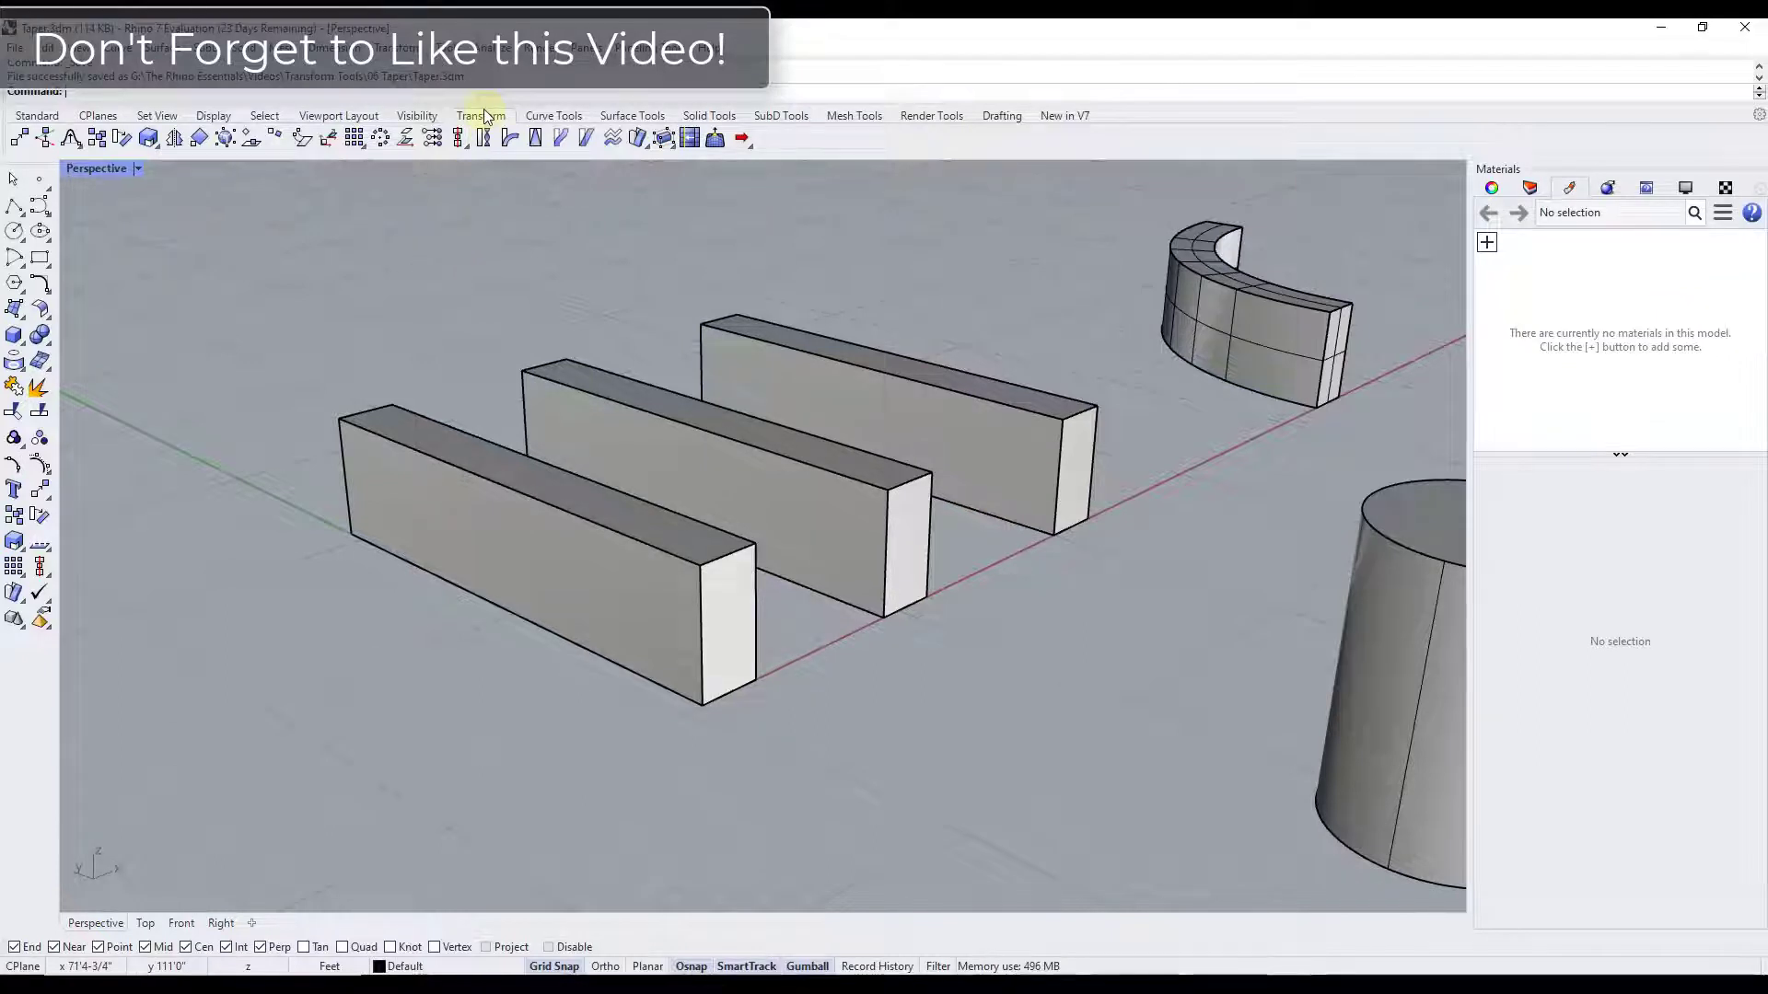
mouse_move(533, 136)
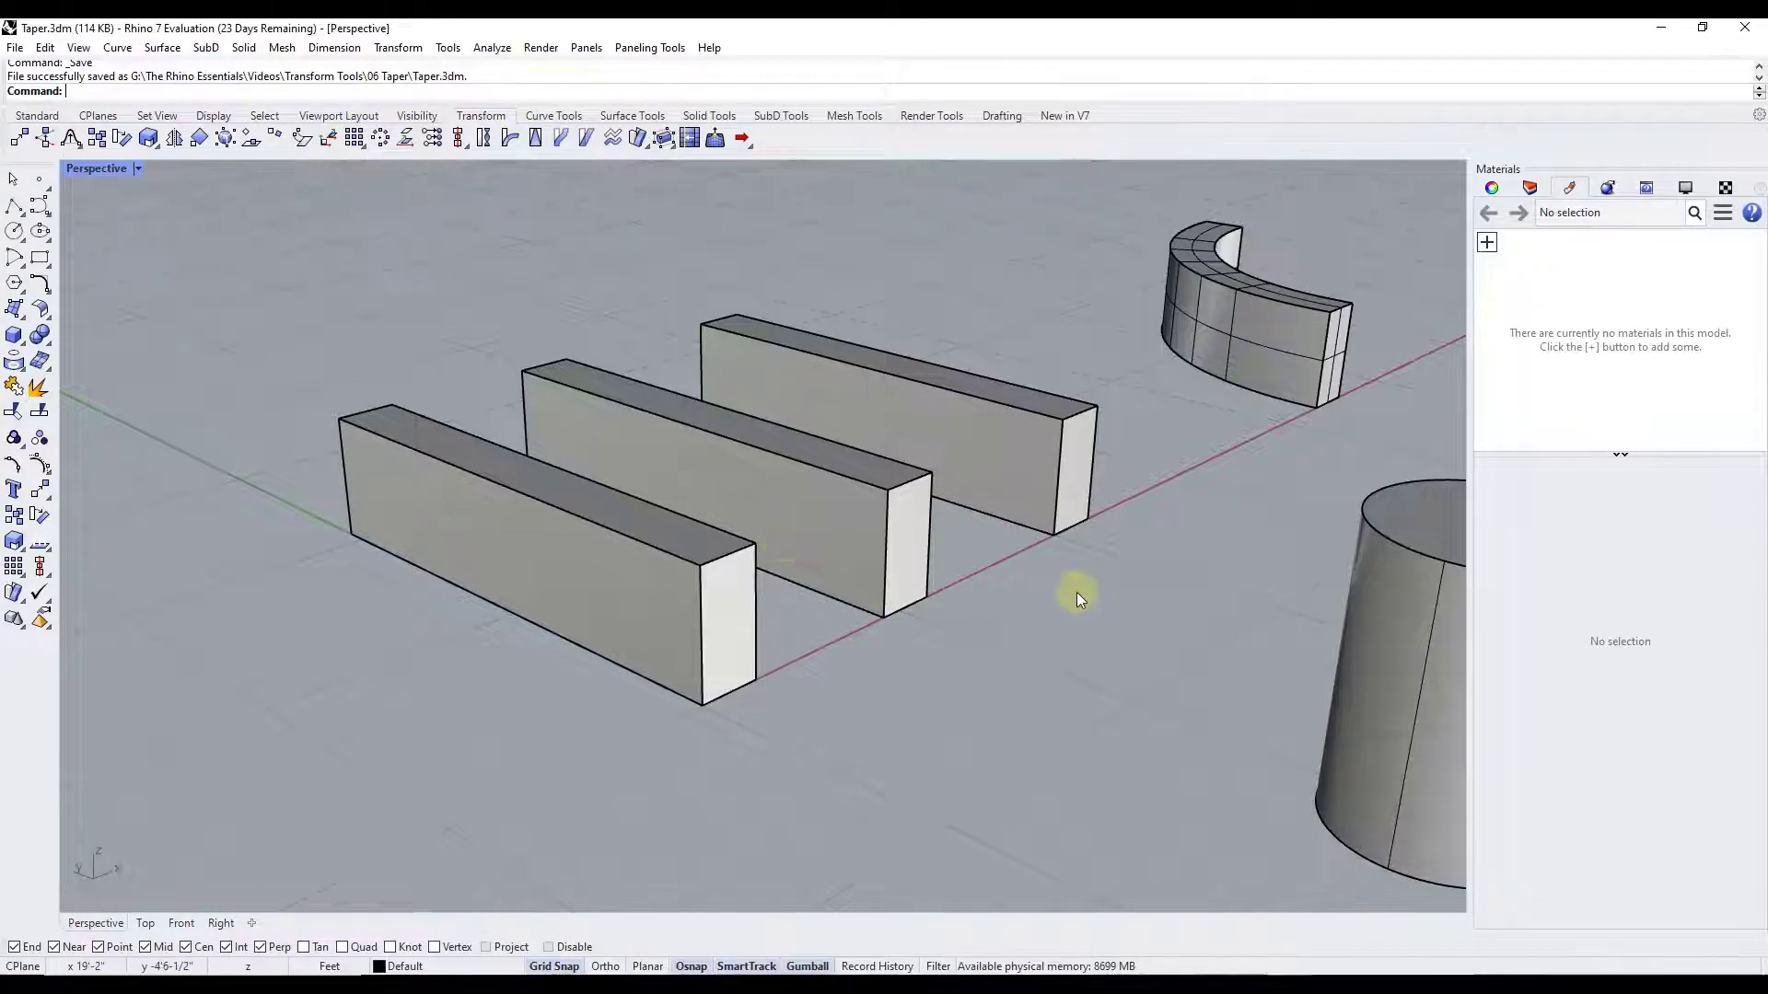
- Start the Taper command so it waits for objects to taper
type("Taper")
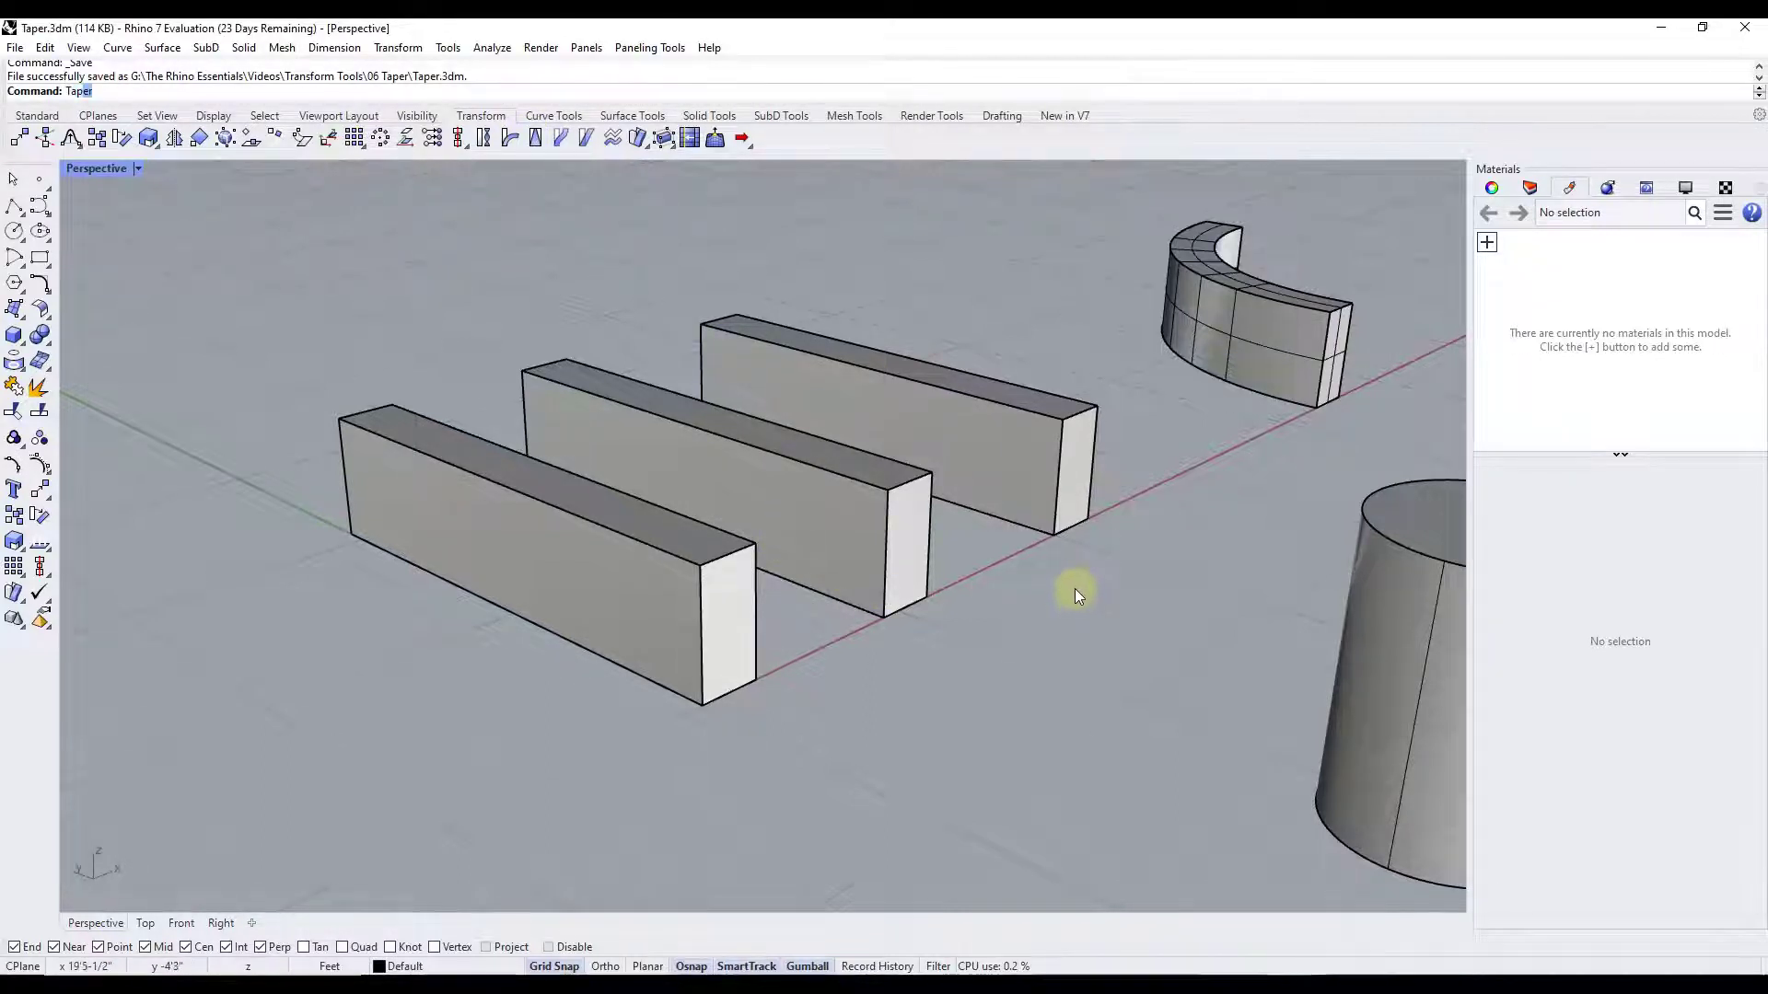
key("enter")
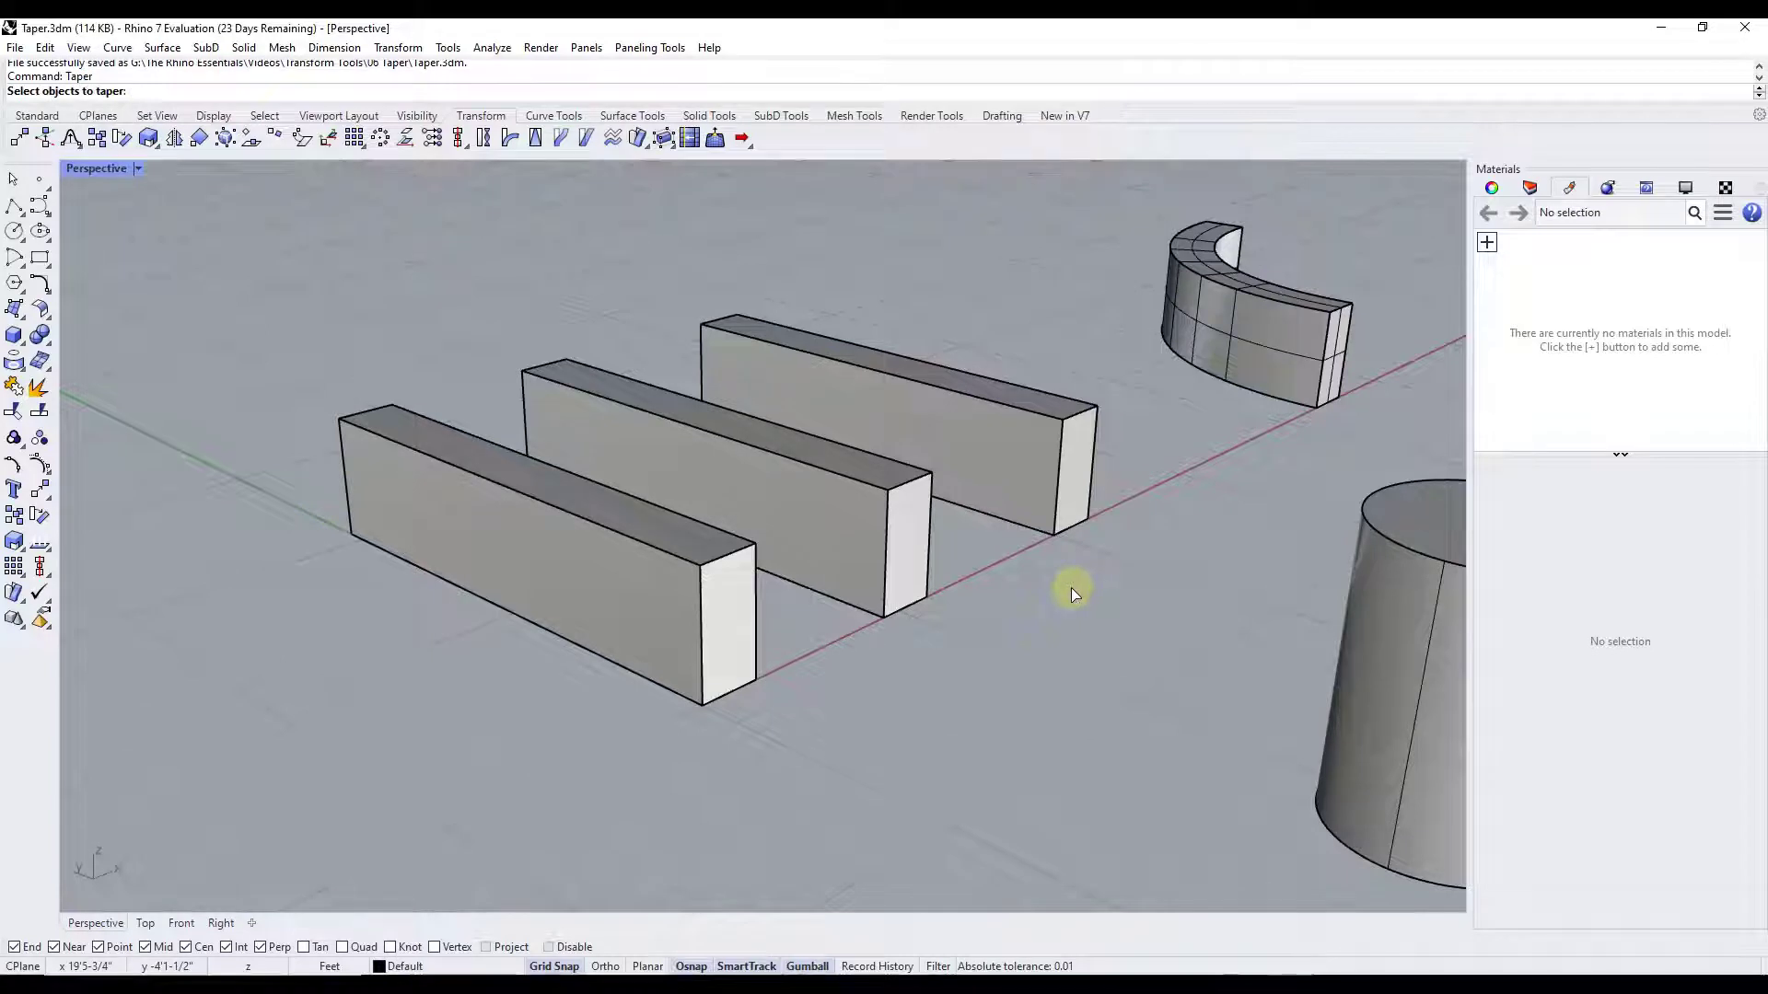
mouse_move(586, 530)
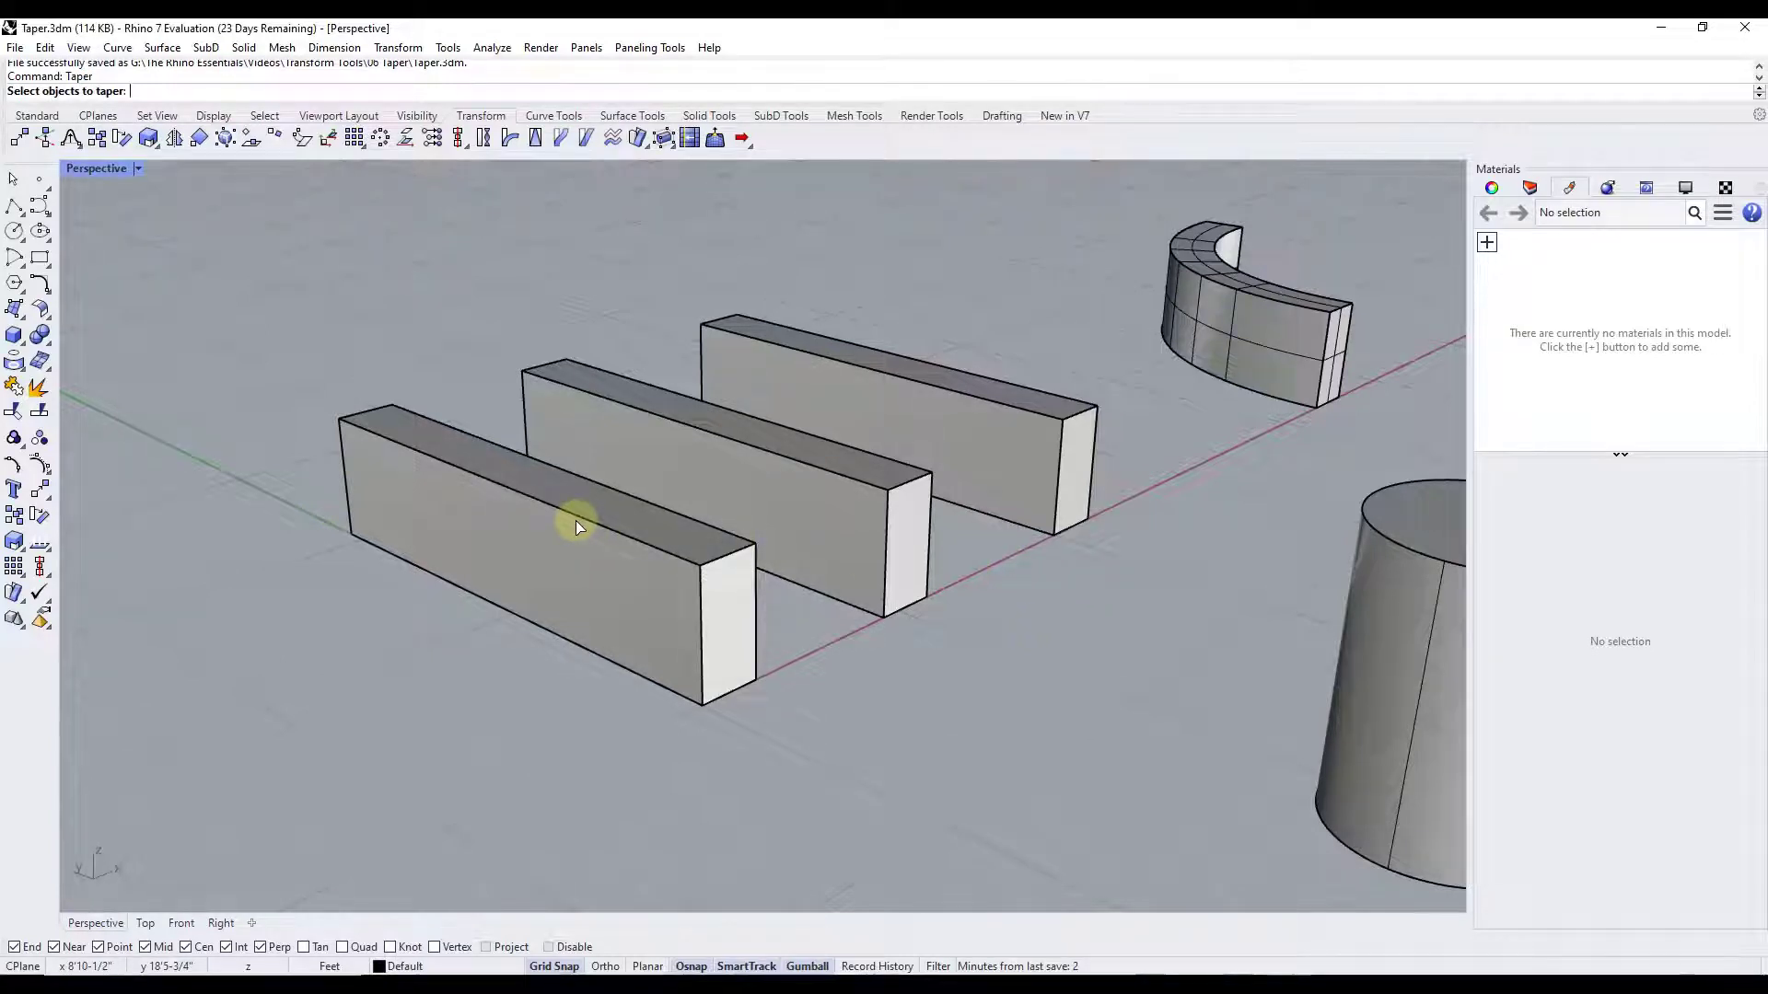
- Select the nearest box, use the FourPoint option, and start its base line at the front corner
left_click(575, 527)
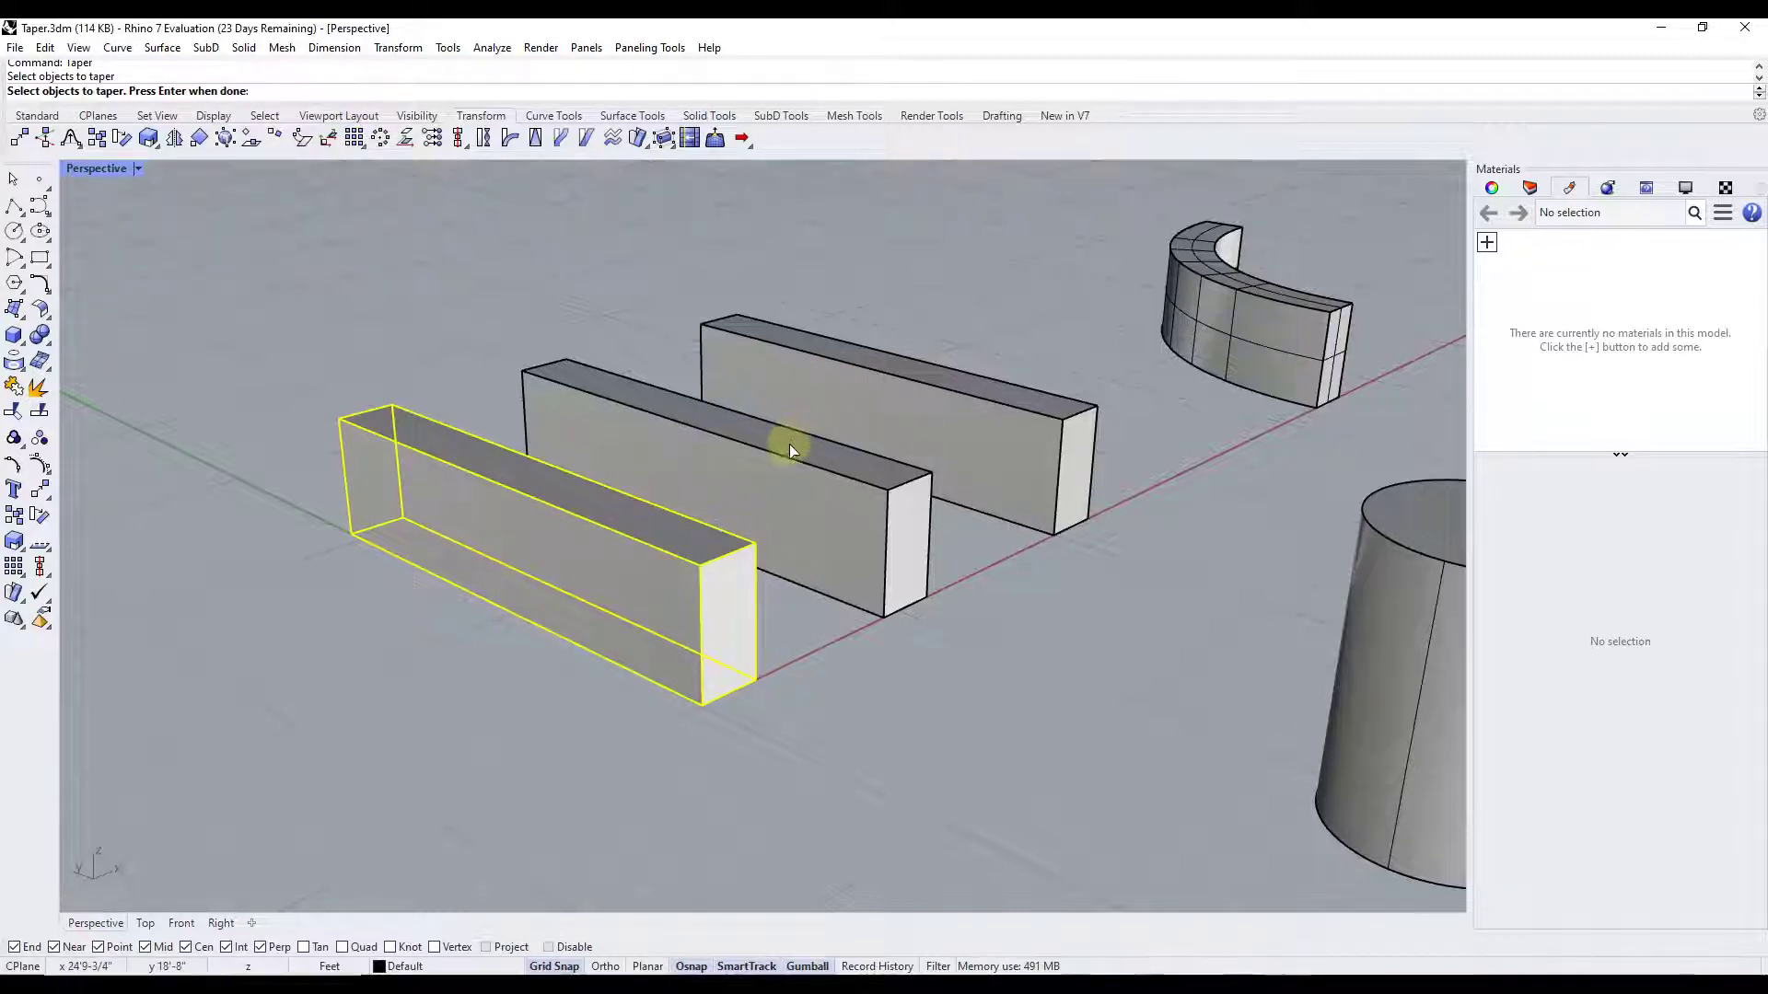
mouse_move(643, 478)
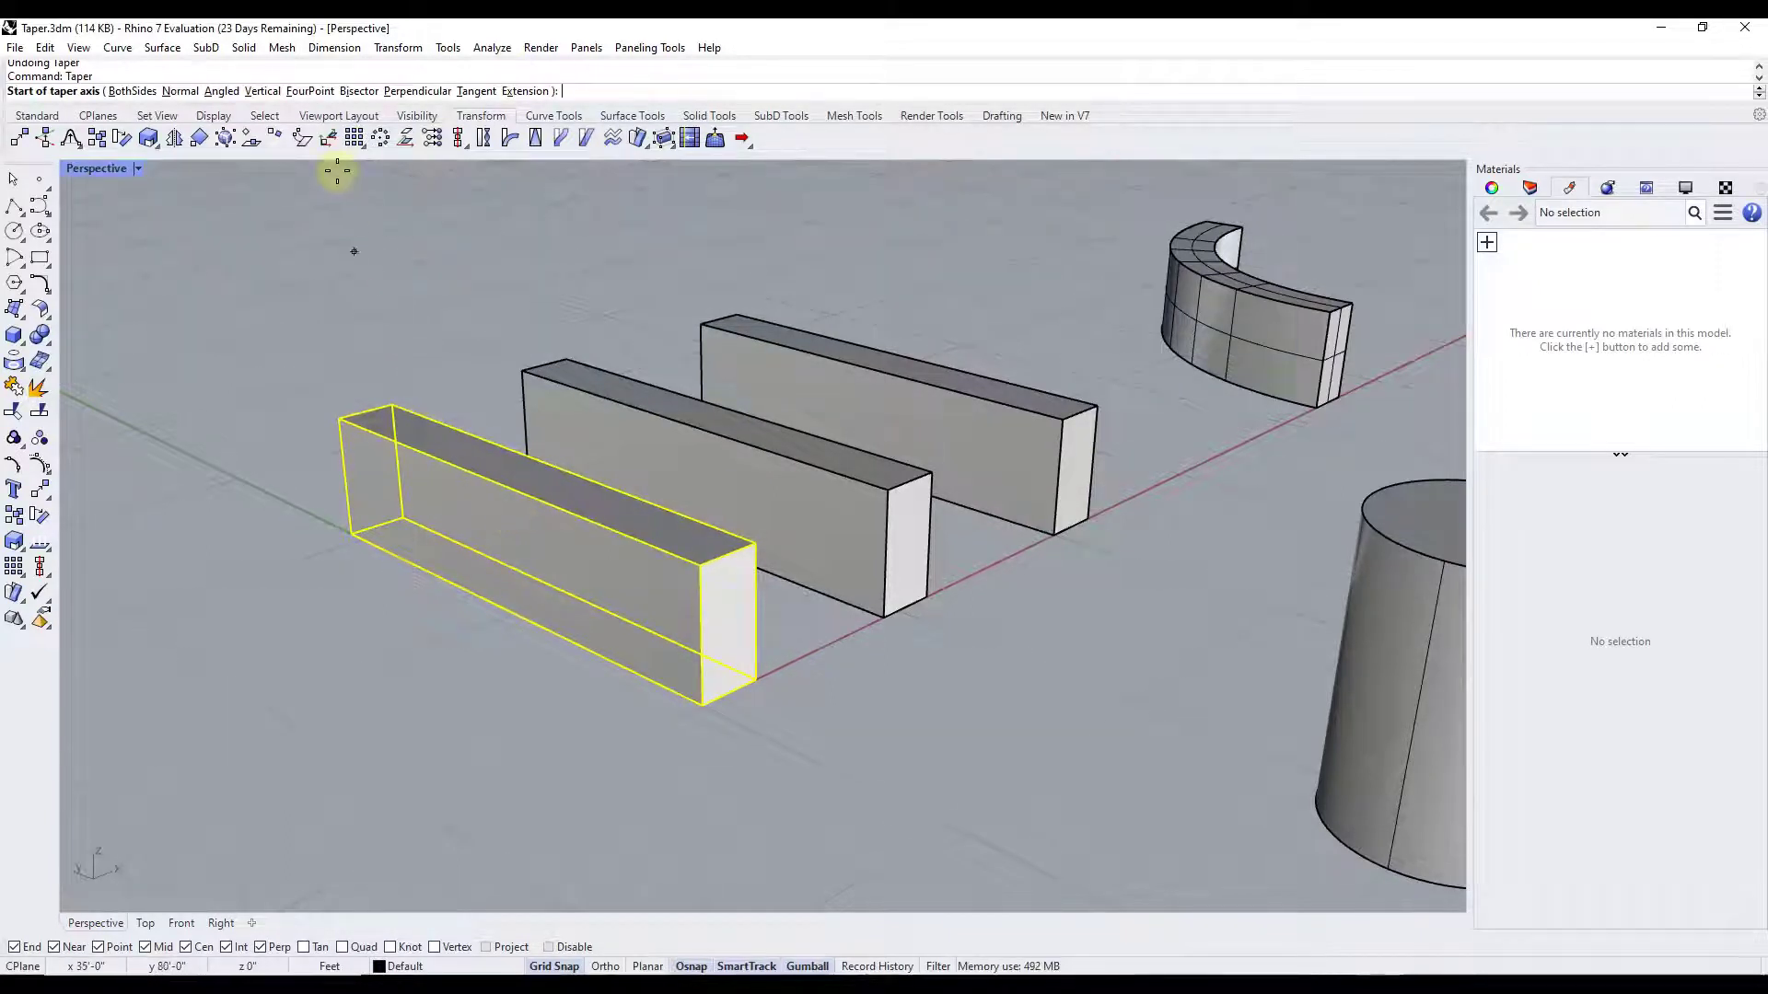
left_click(310, 90)
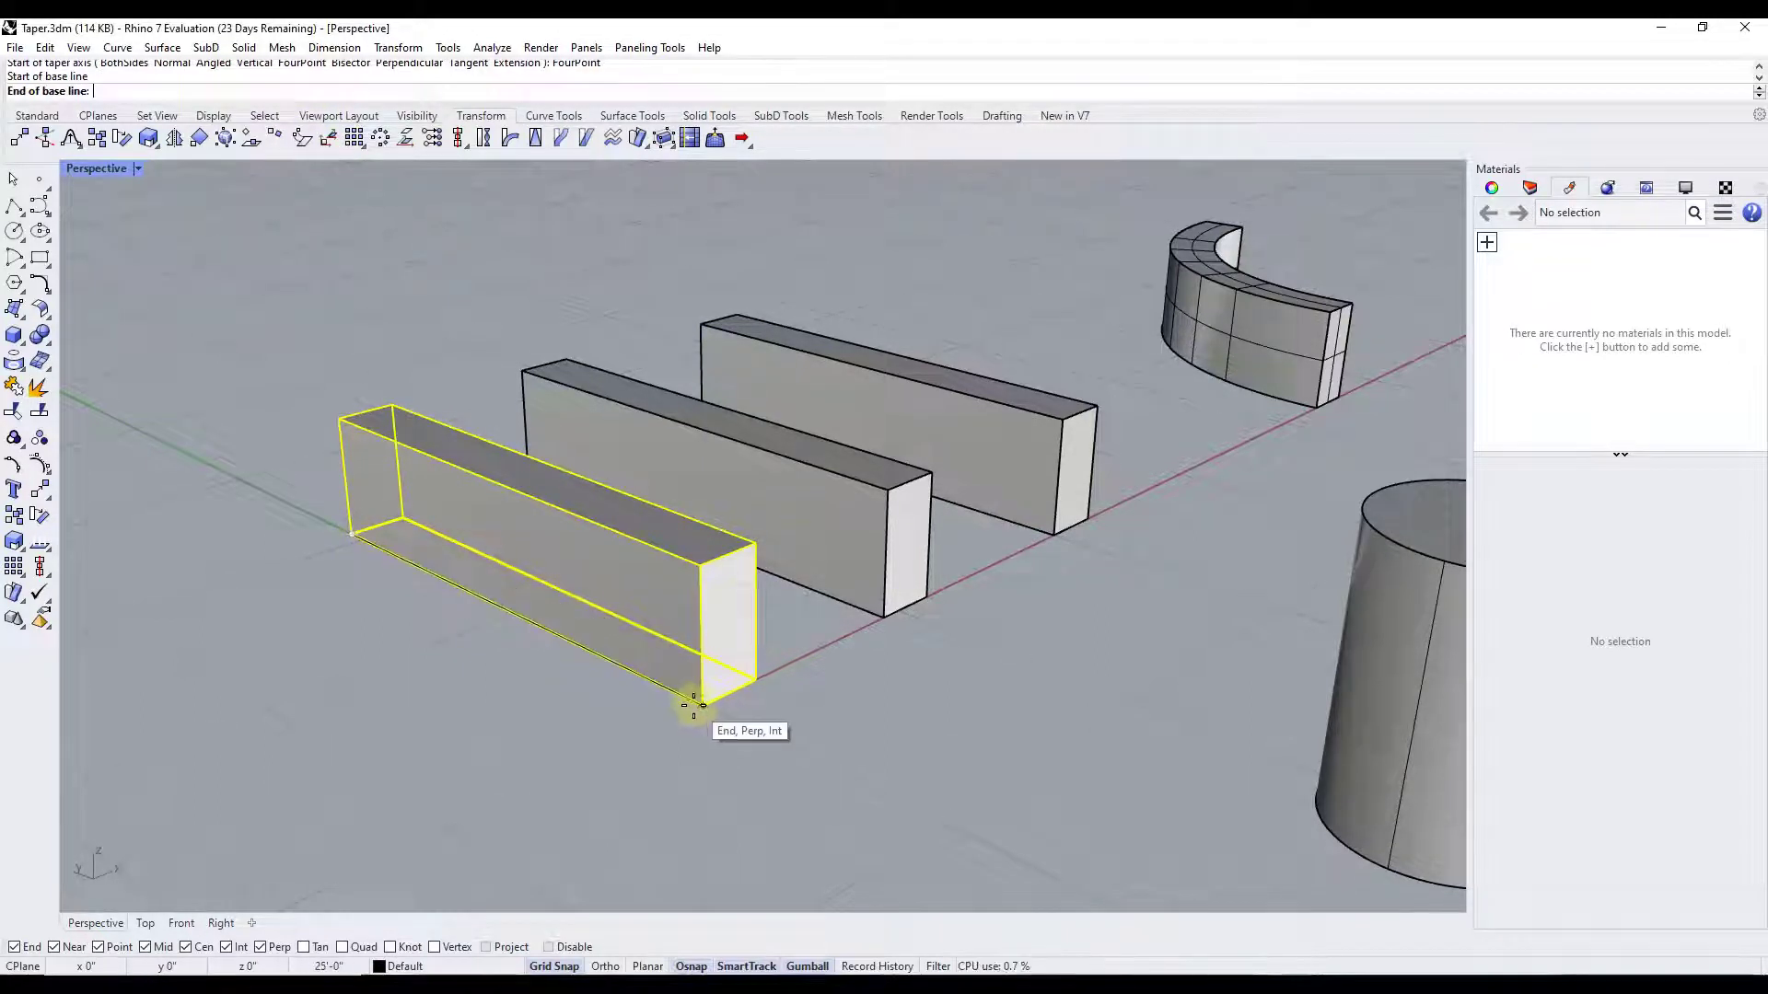
left_click(696, 707)
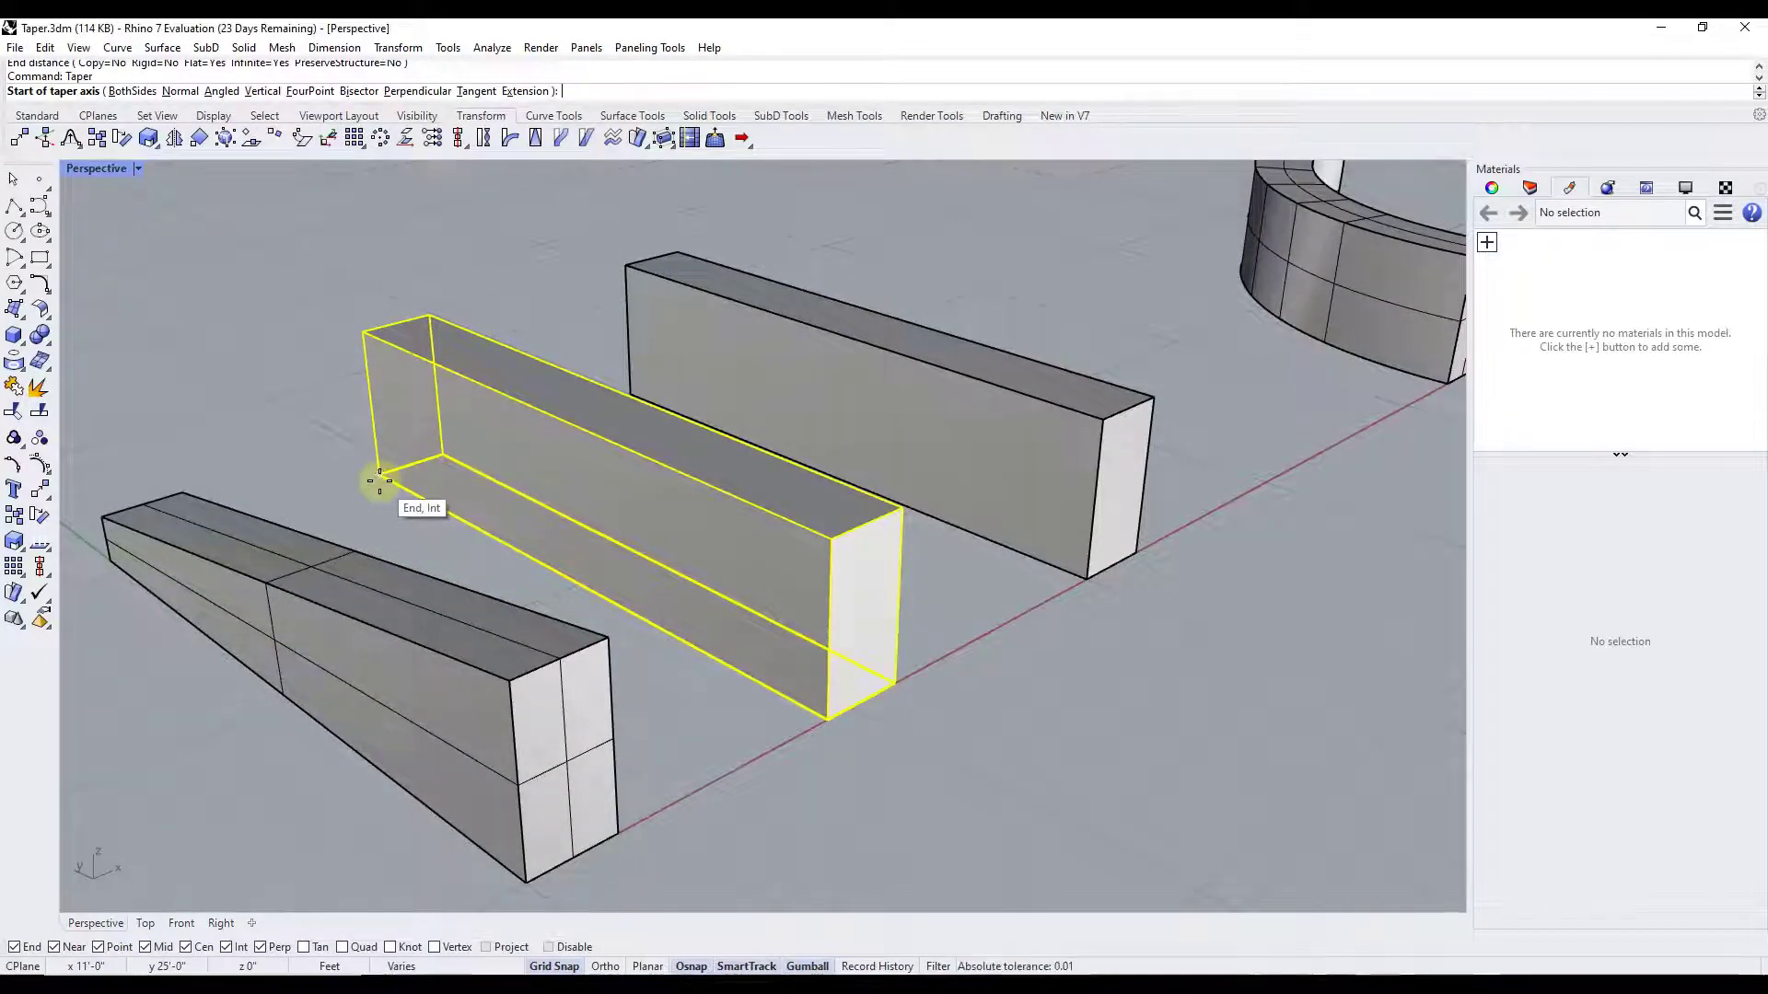
- Set the second box's taper axis from its far corner to its front corner
left_click(378, 479)
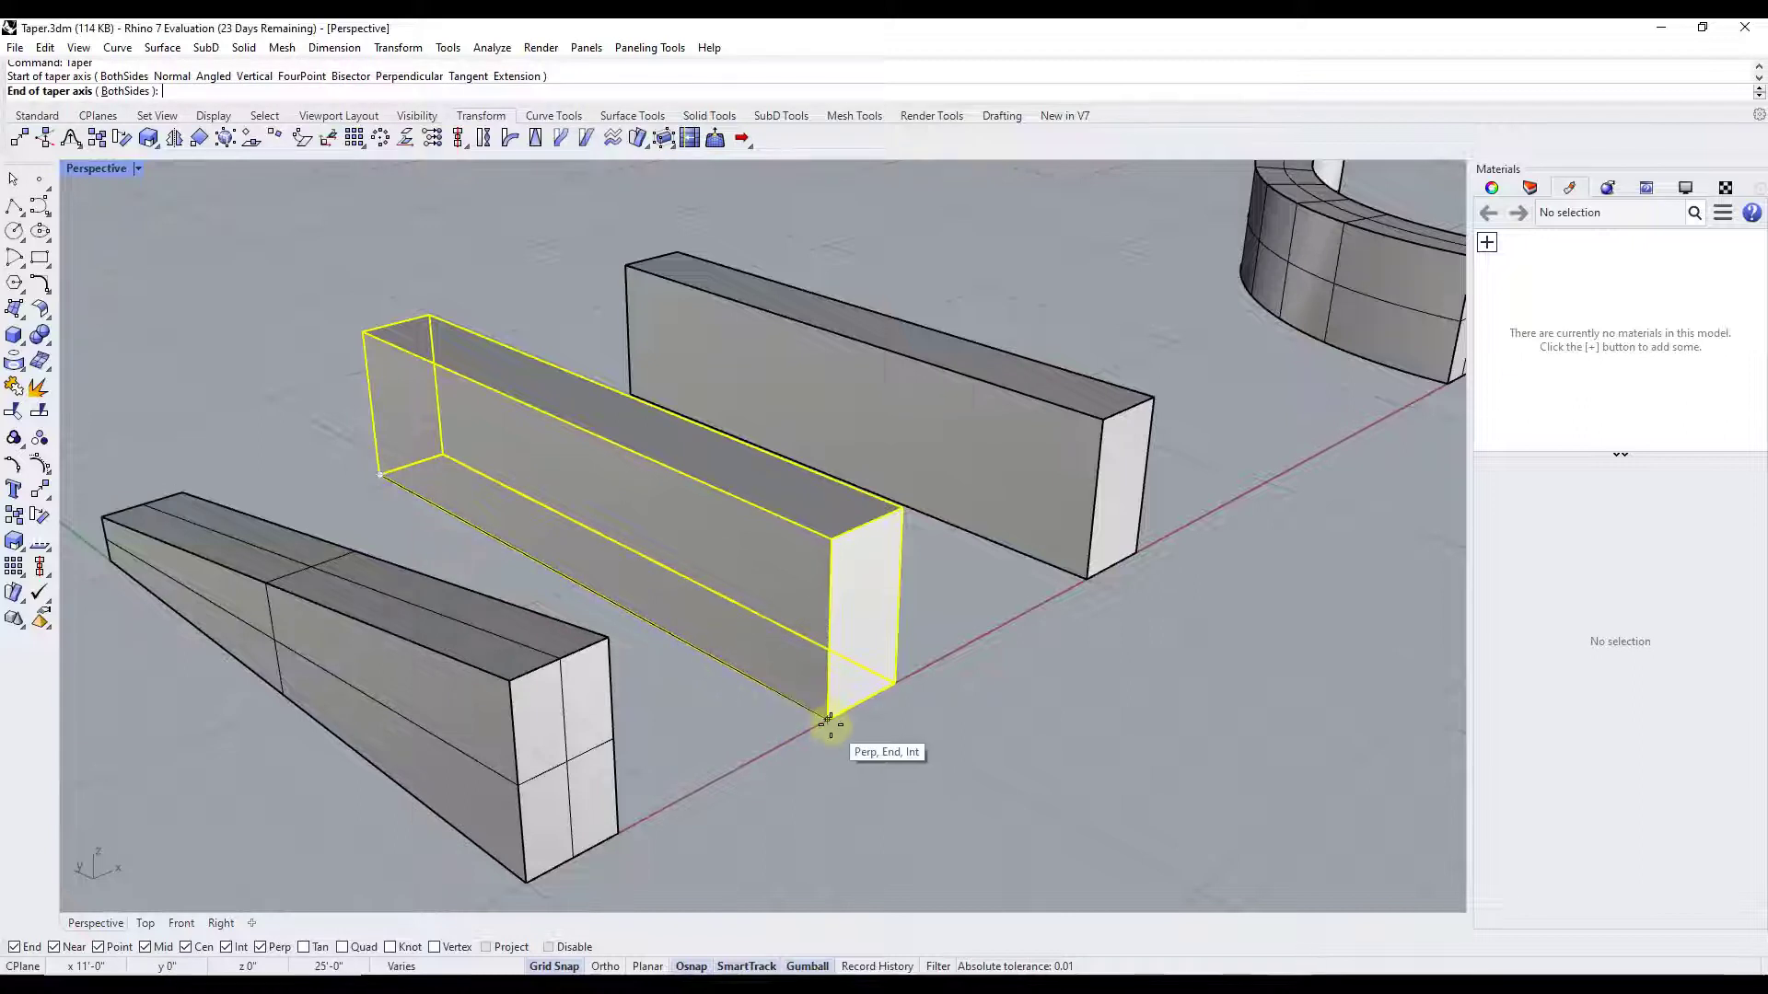
left_click(829, 724)
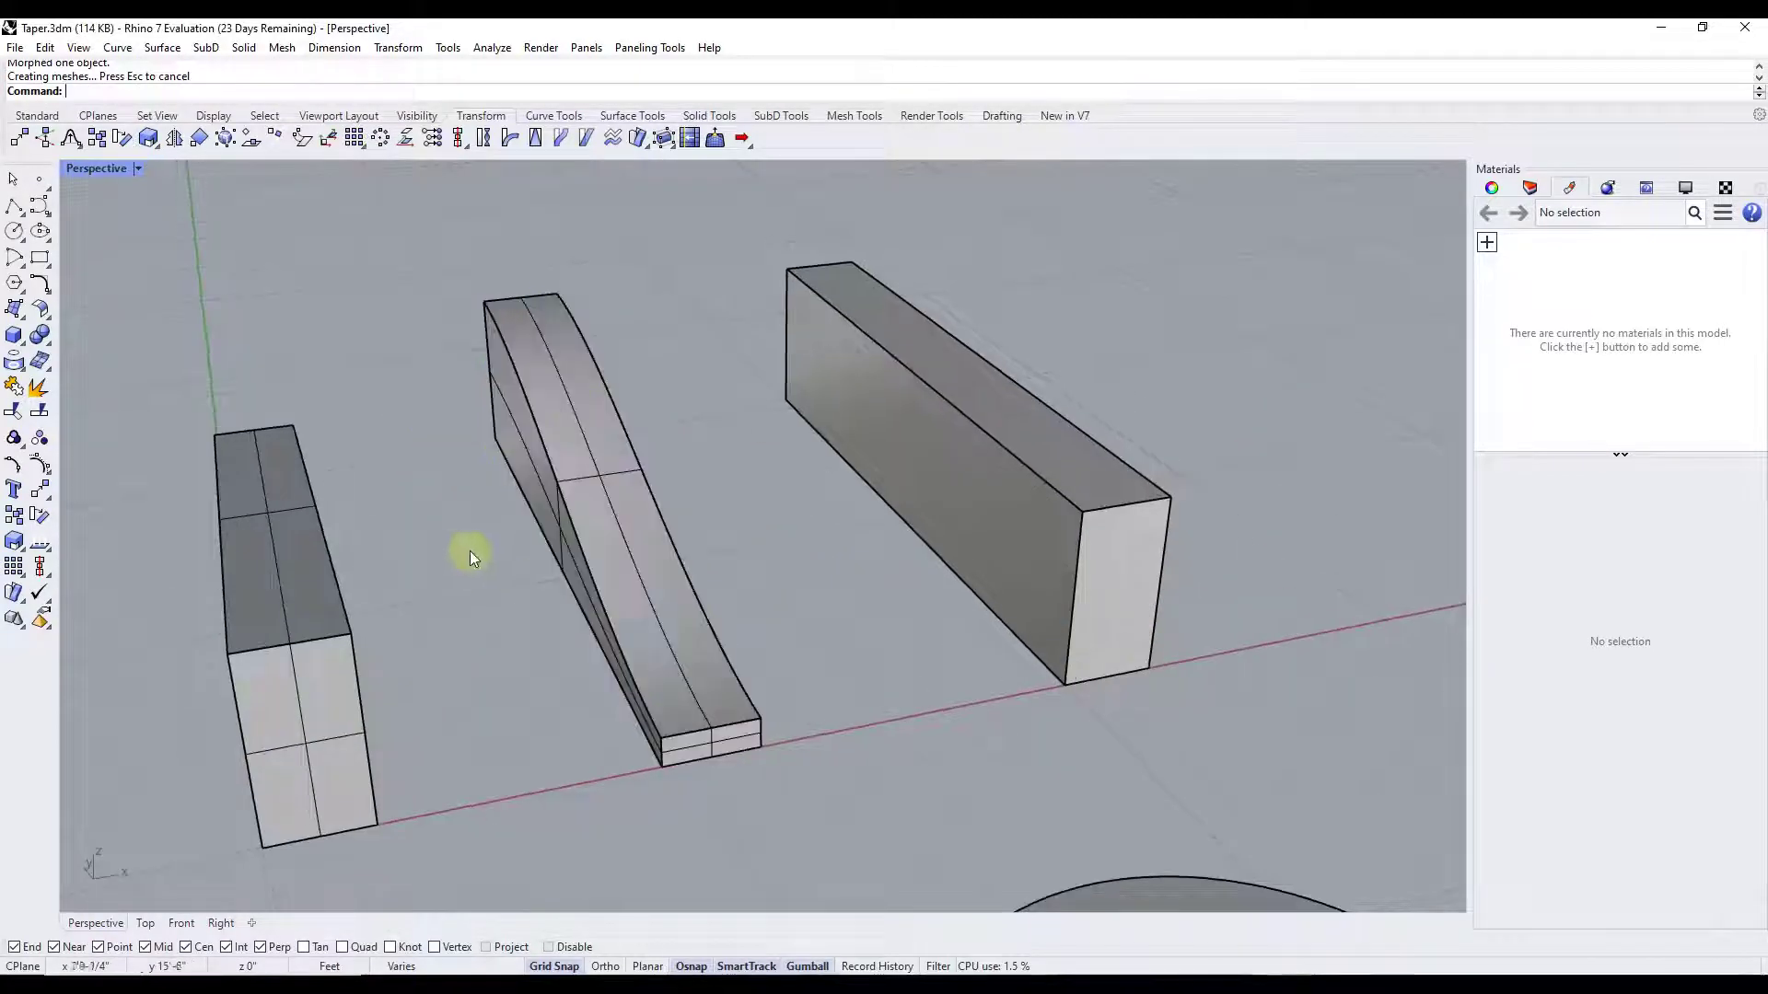
scroll("up", 3)
type("Taper")
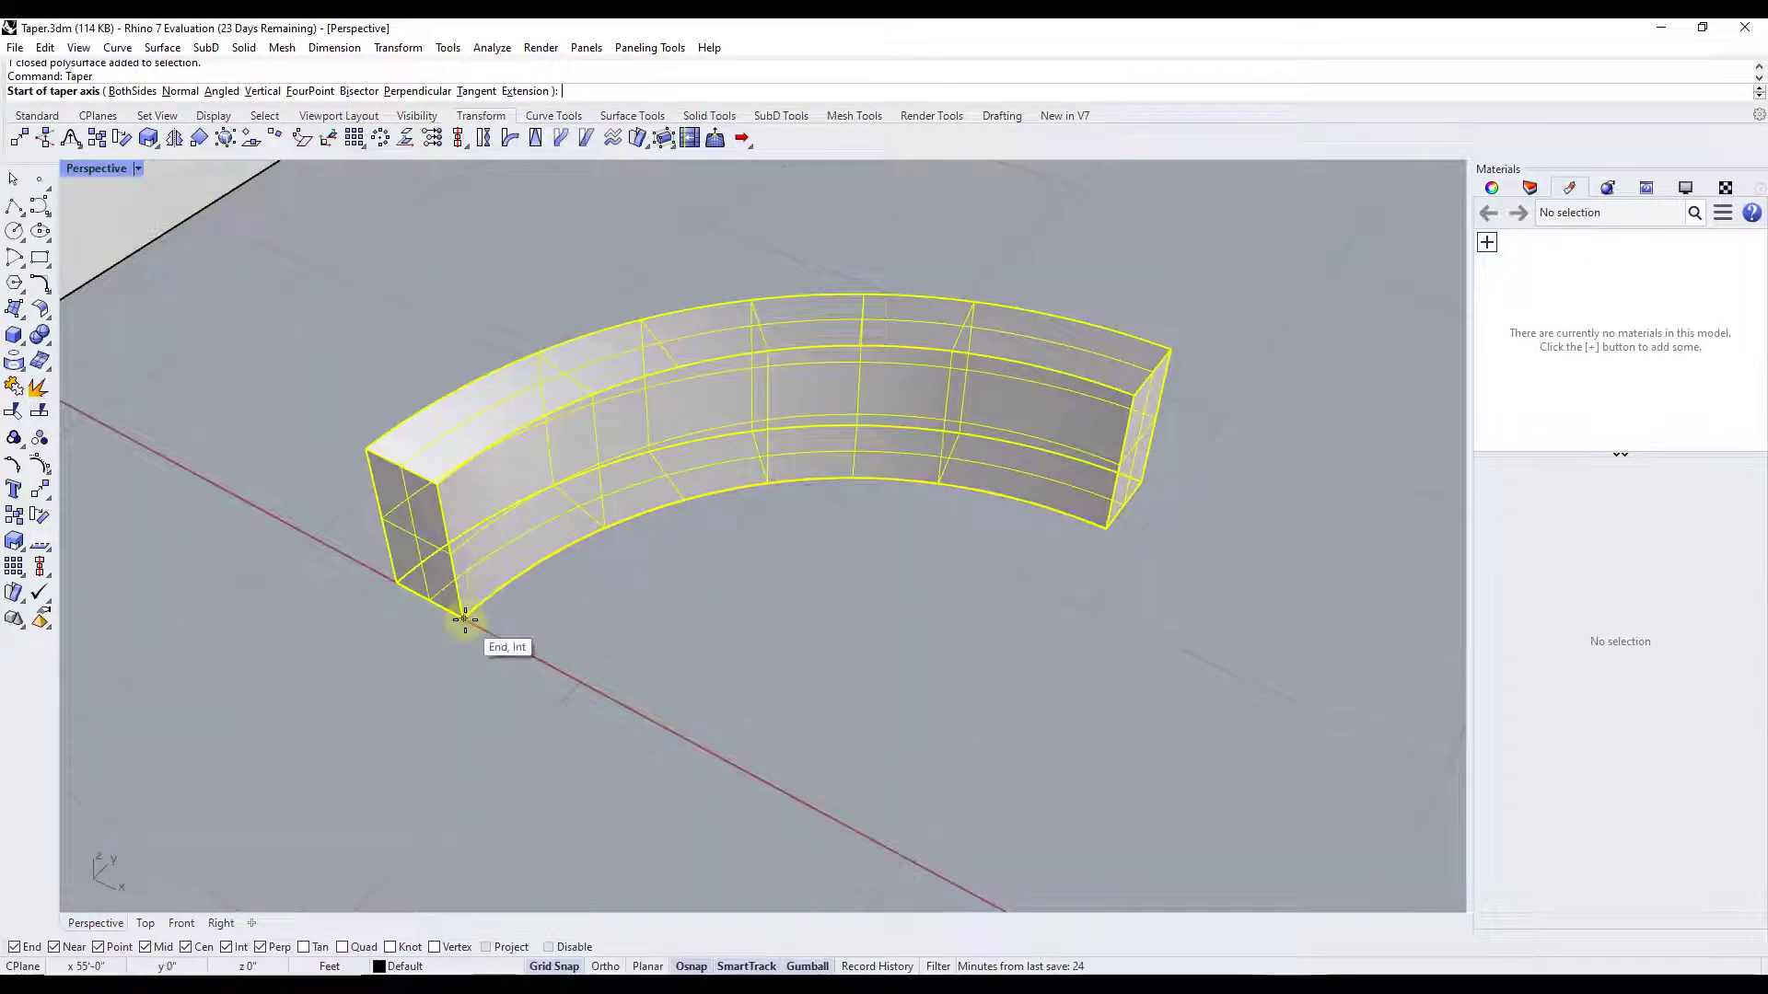
- Set the curved wall's taper axis and narrow far end, then orbit to inspect it
left_click(464, 620)
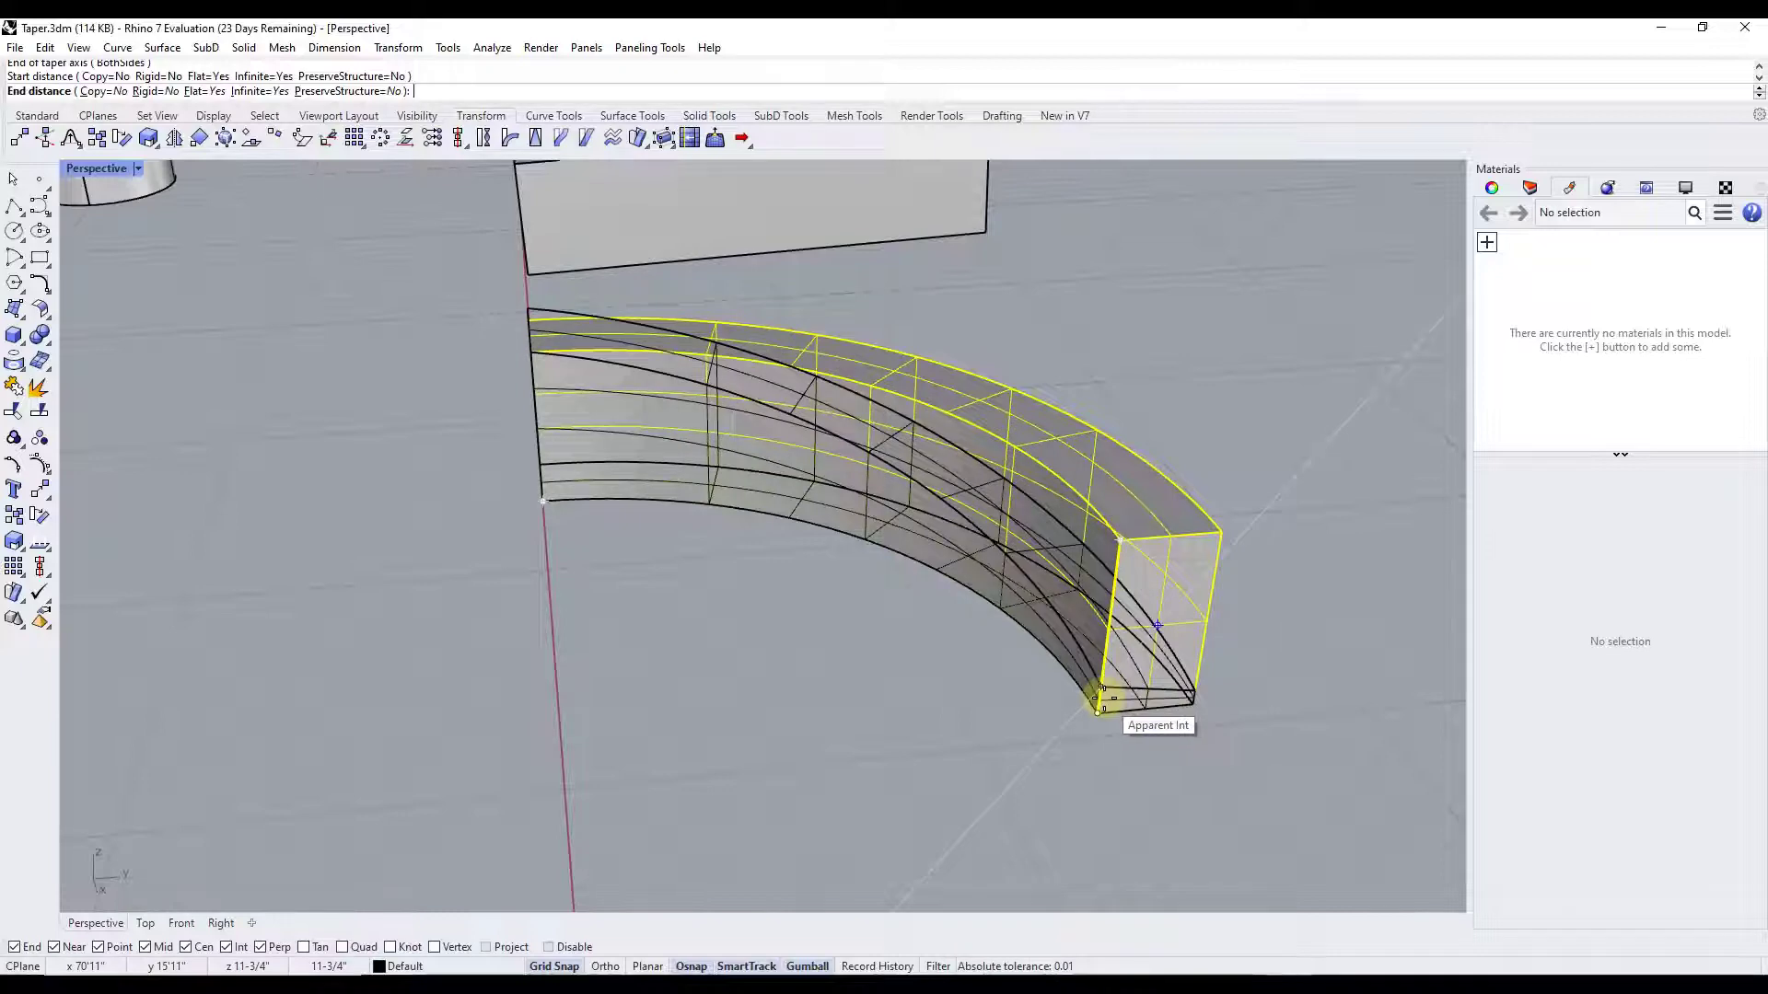
left_click(1100, 699)
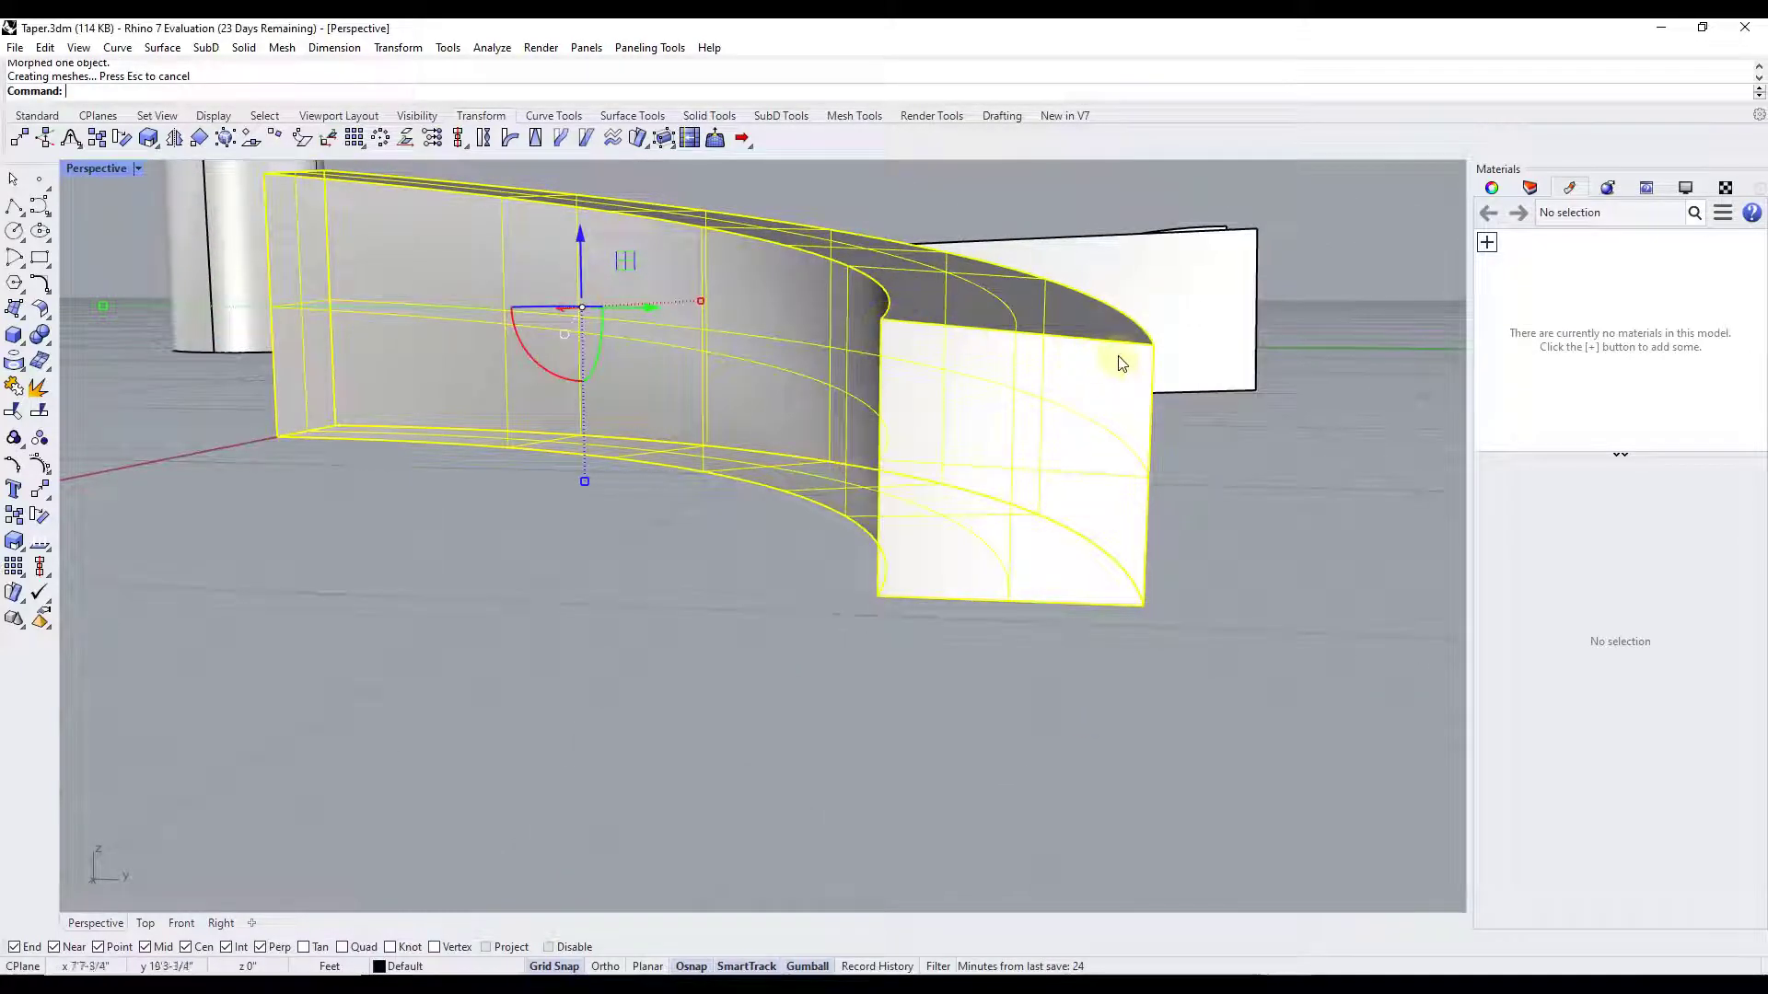
mouse_move(1145, 365)
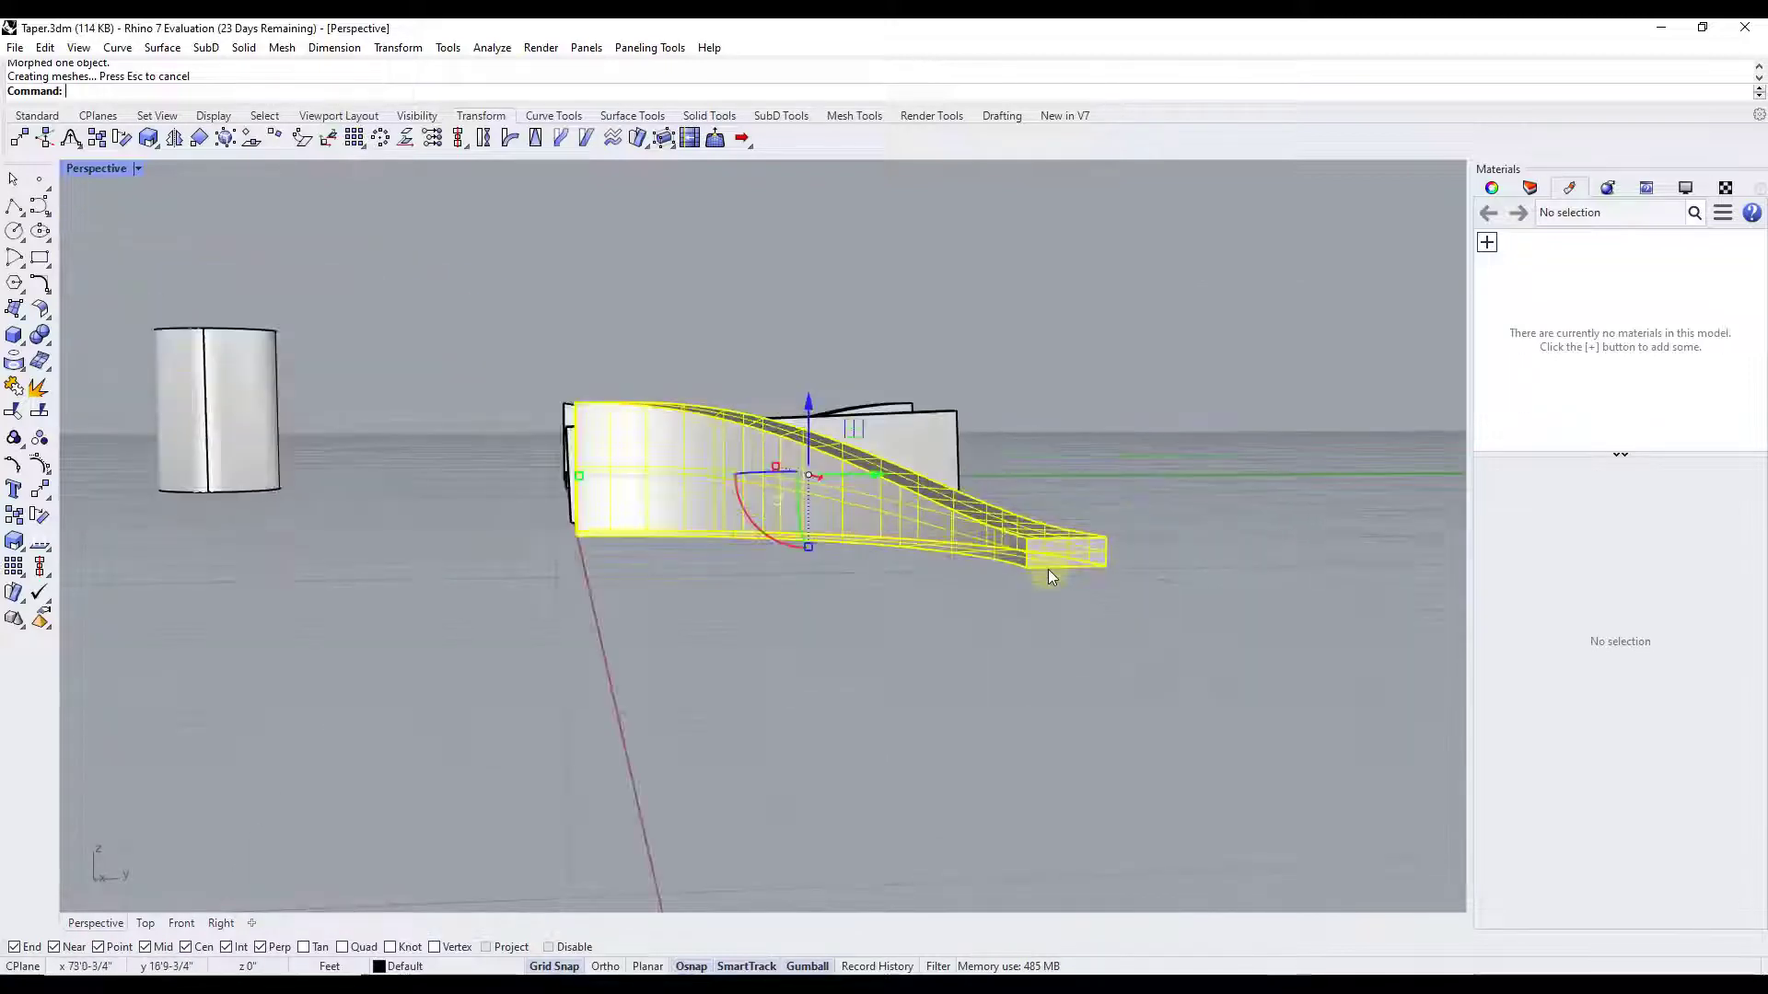
left_click_drag(1049, 574, 924, 676)
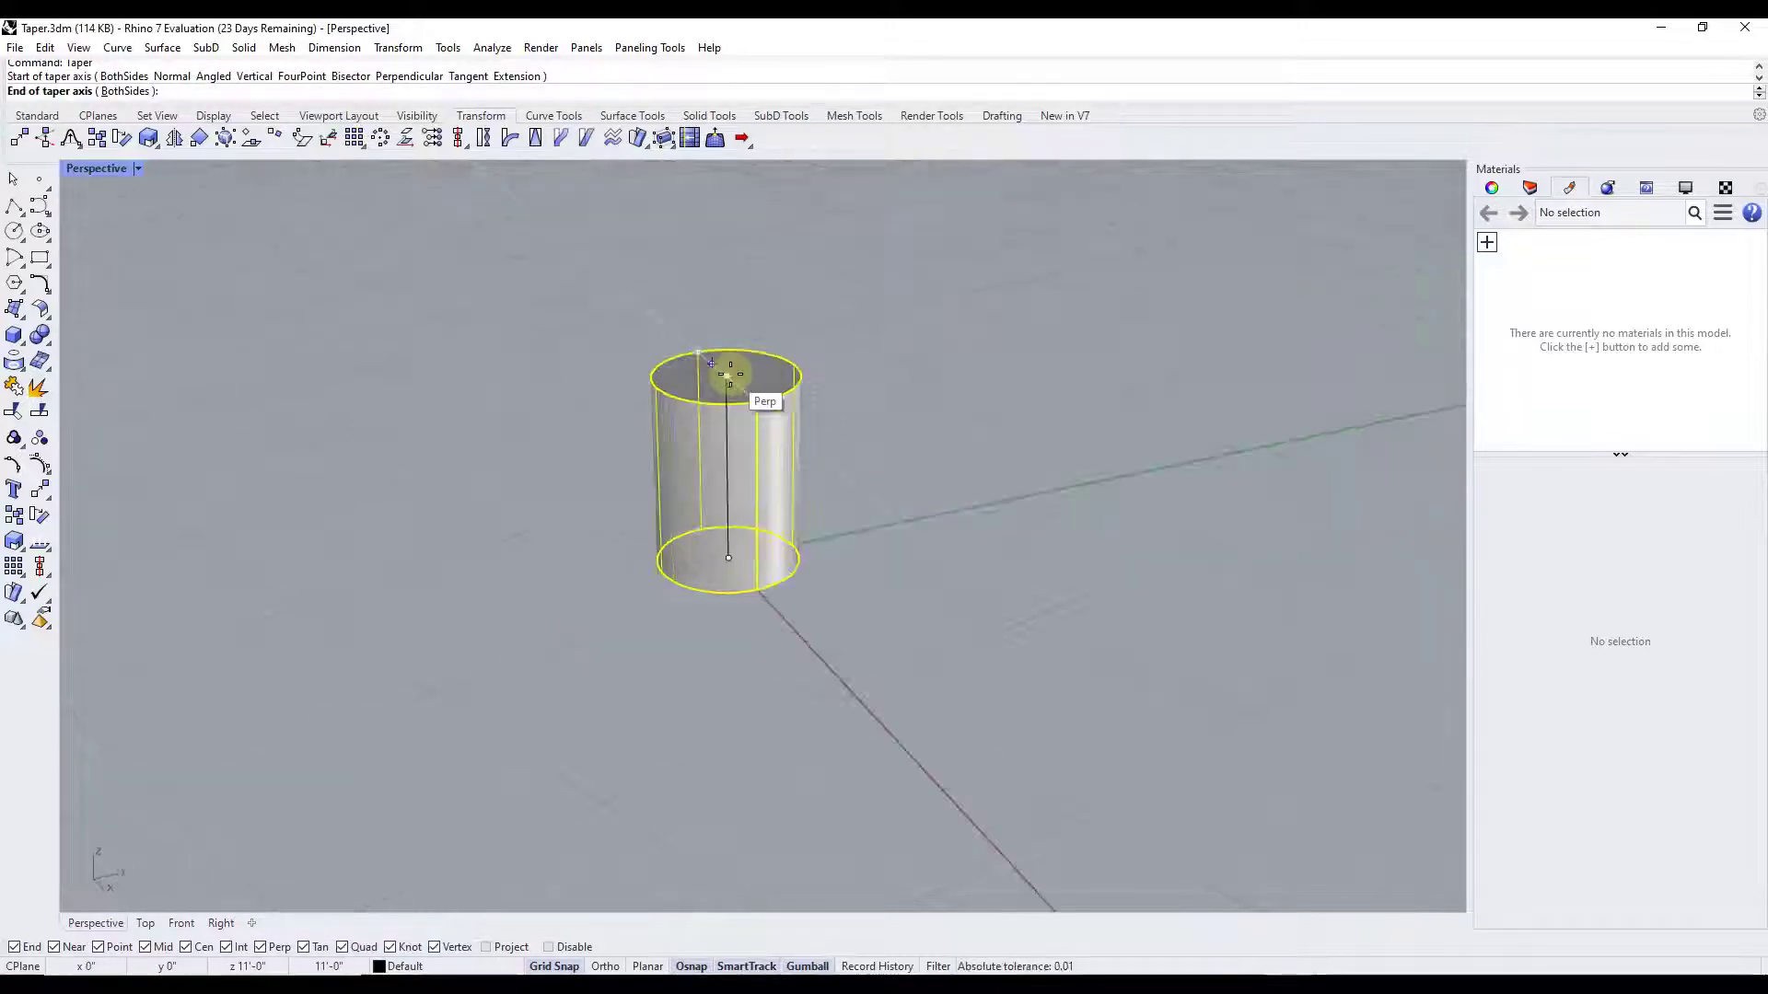
- End the cylinder's taper axis at its top center and orbit to view the cup
left_click(727, 373)
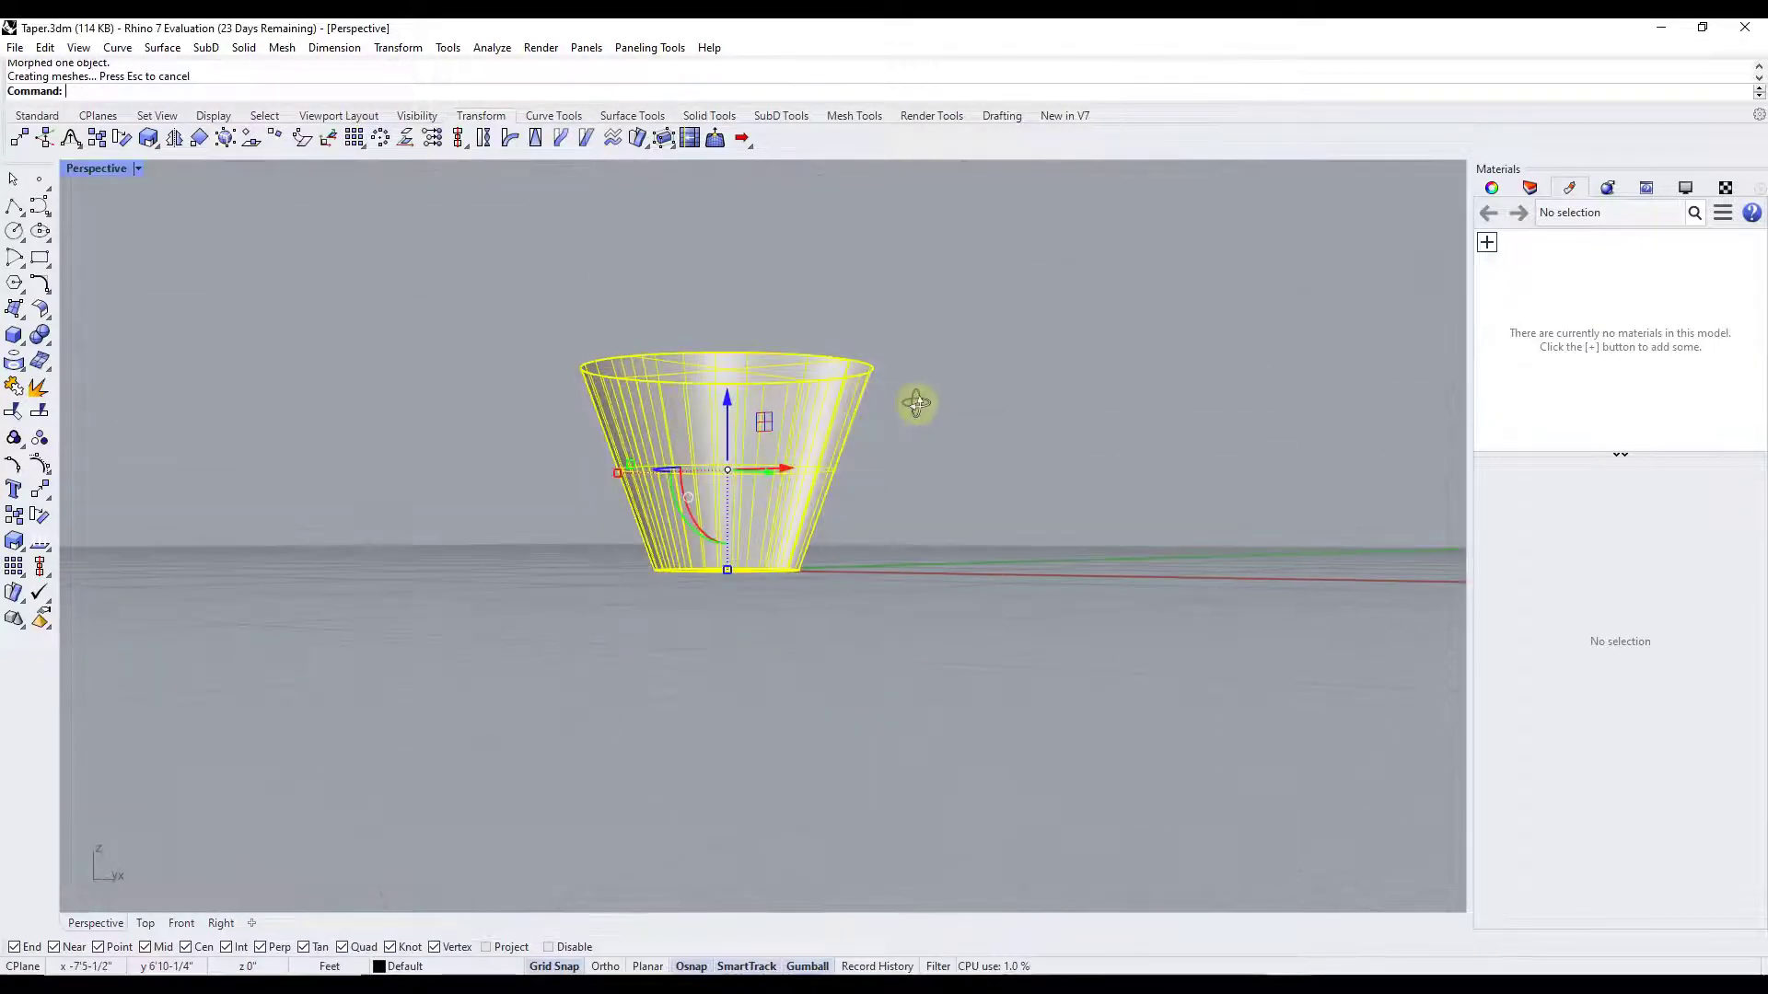
left_click_drag(917, 402, 742, 429)
type("Taper")
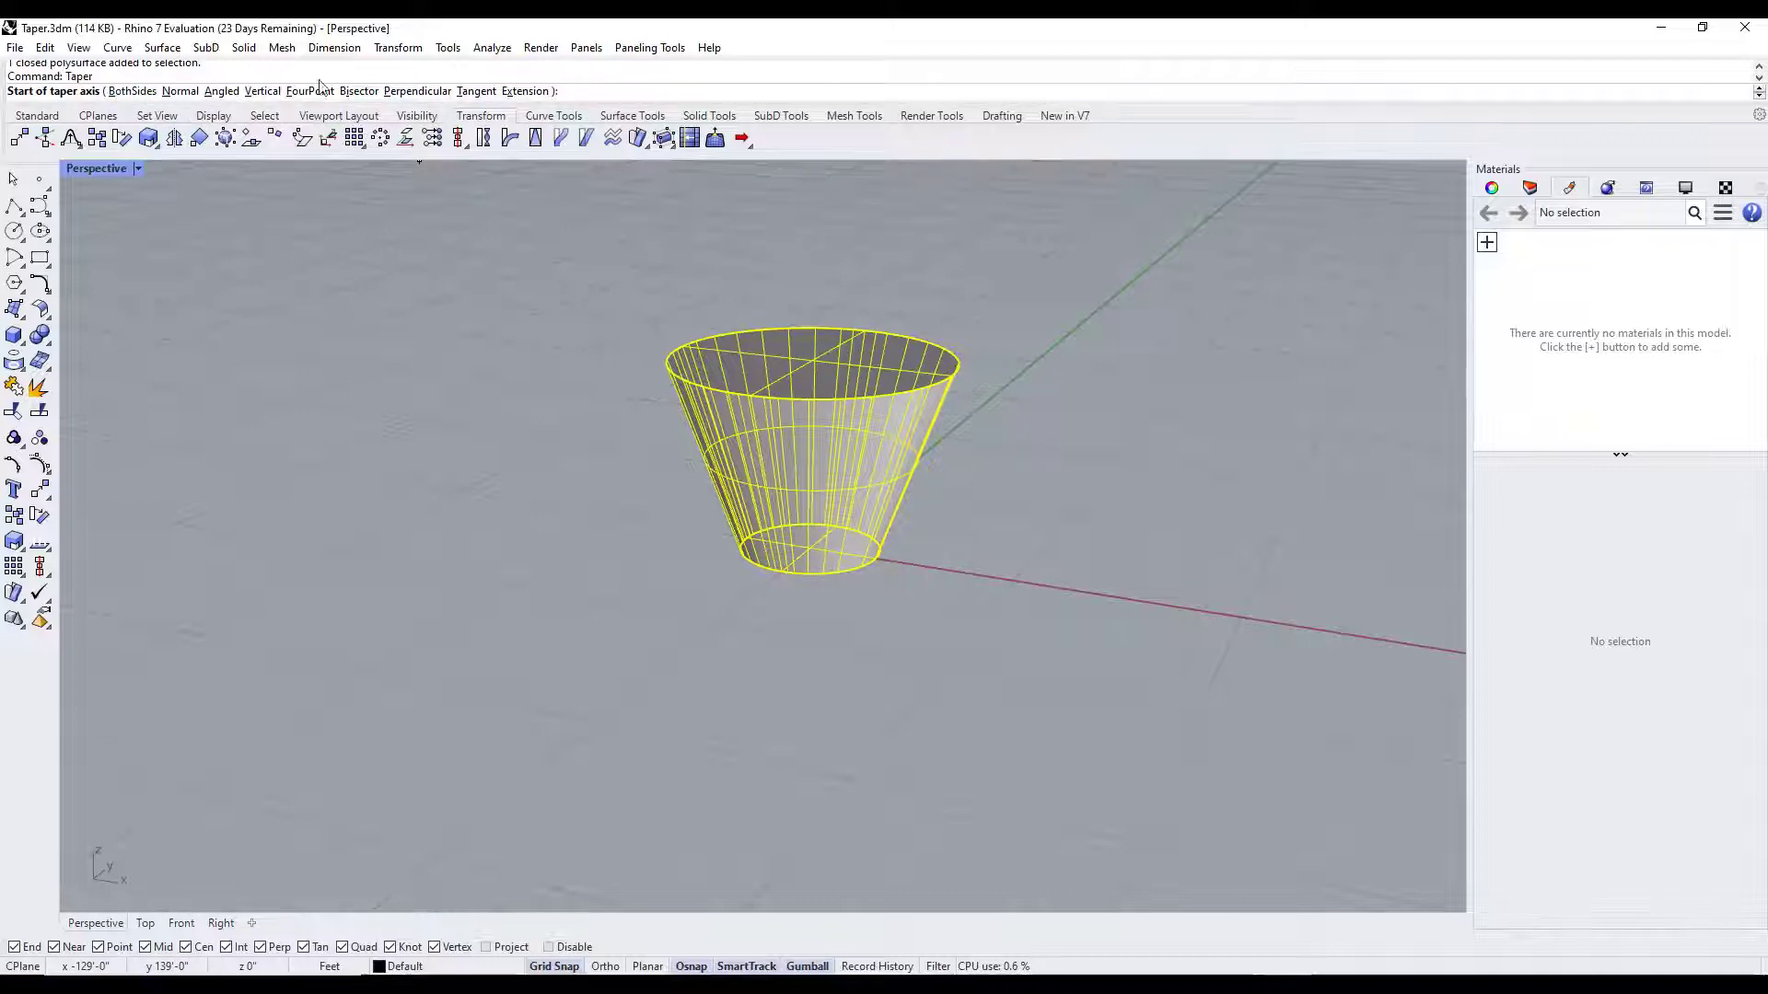
mouse_move(328, 136)
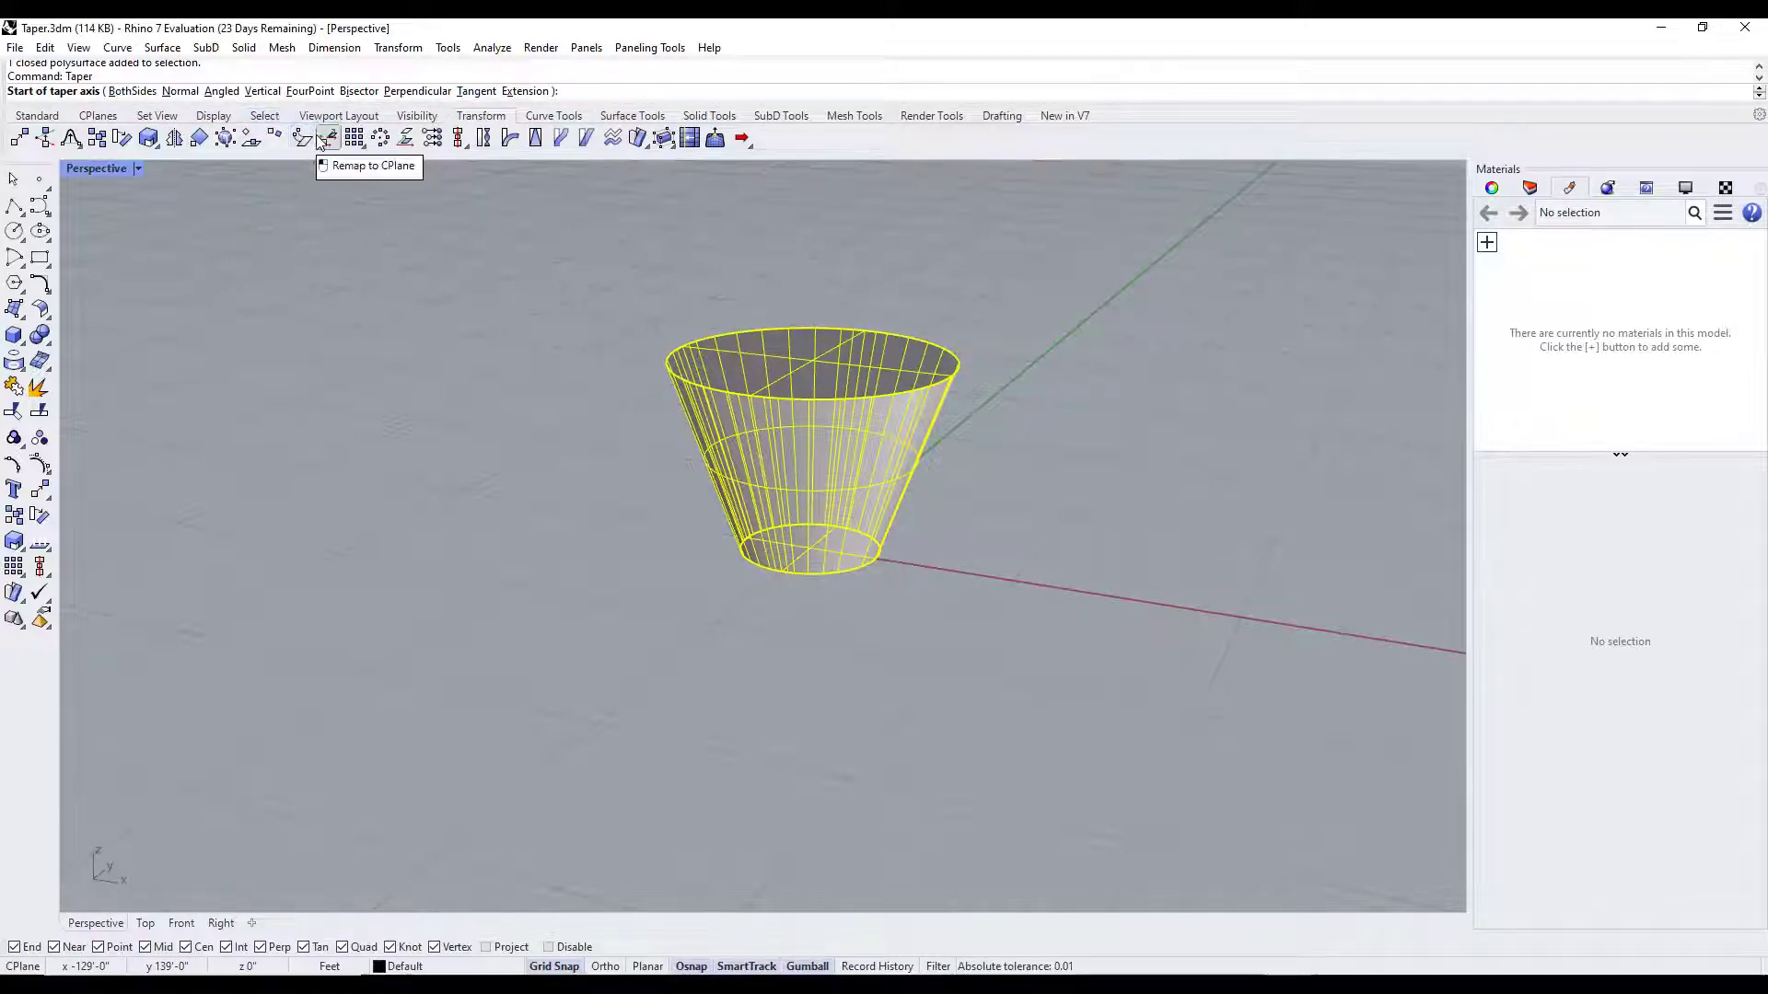